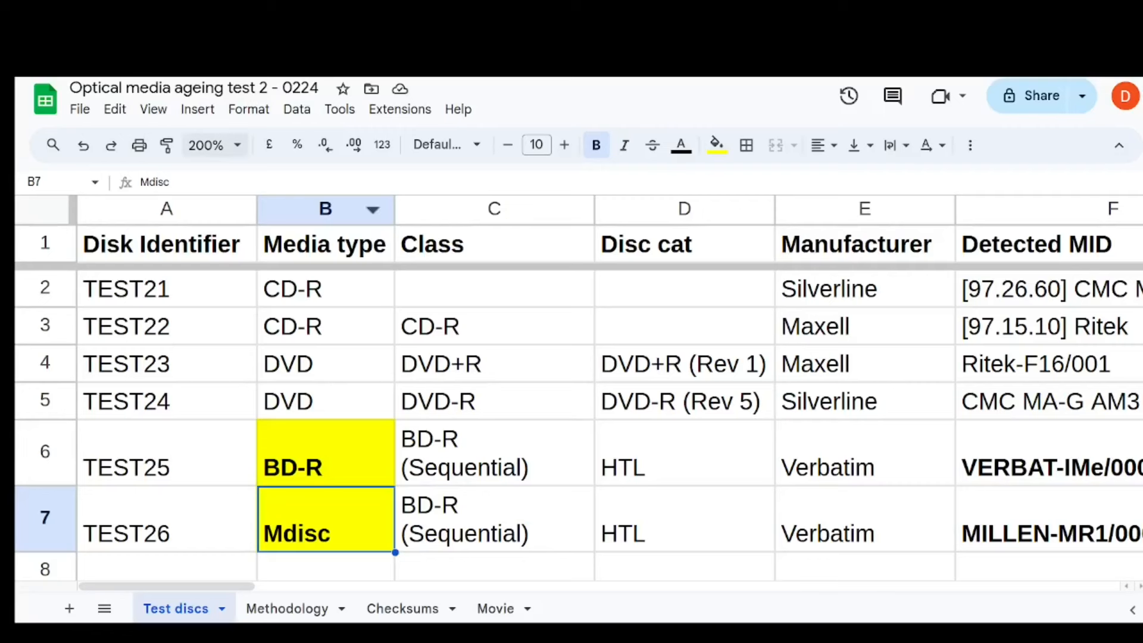
# Zoom the Test discs sheet to 150% and select the BD-R media type for TEST25.
pyautogui.click(206, 146)
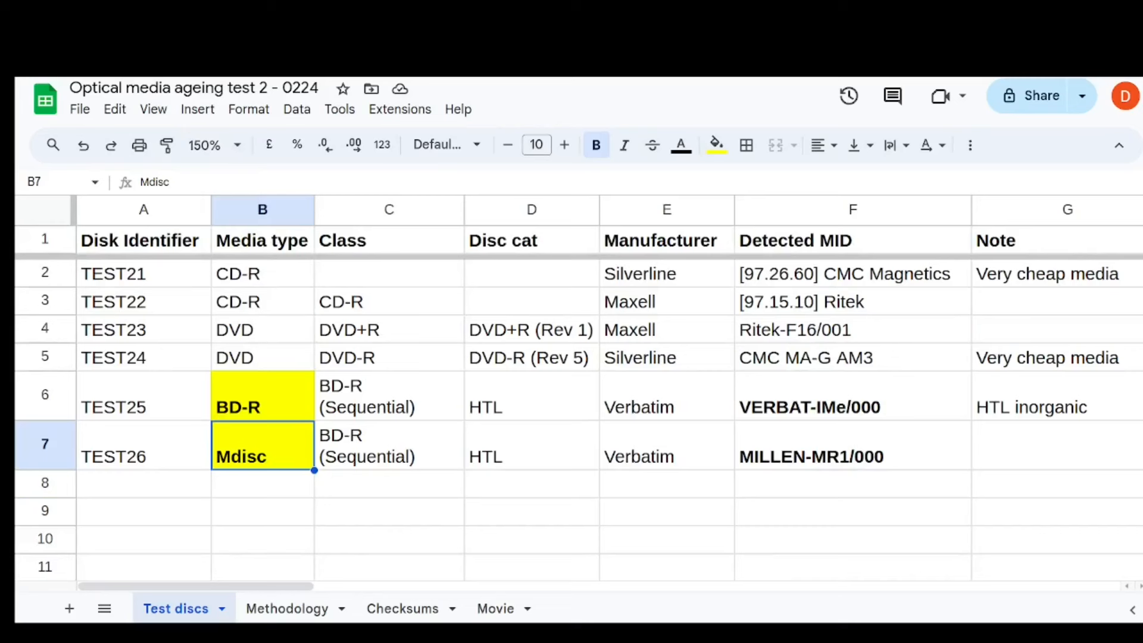
pyautogui.click(261, 407)
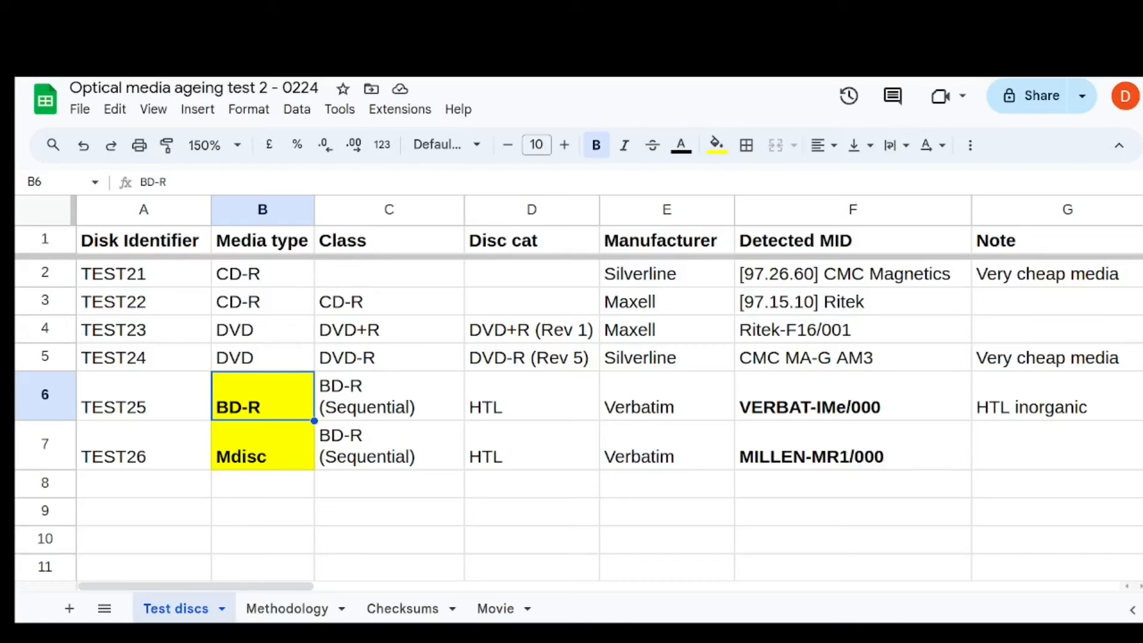
pyautogui.click(143, 273)
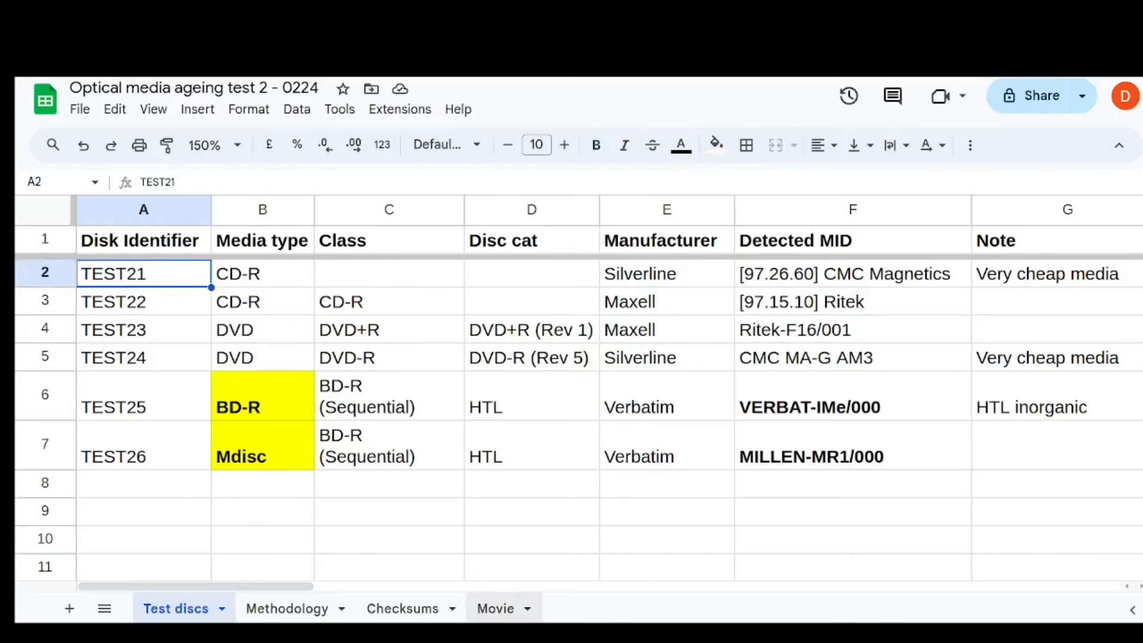
pyautogui.click(495, 609)
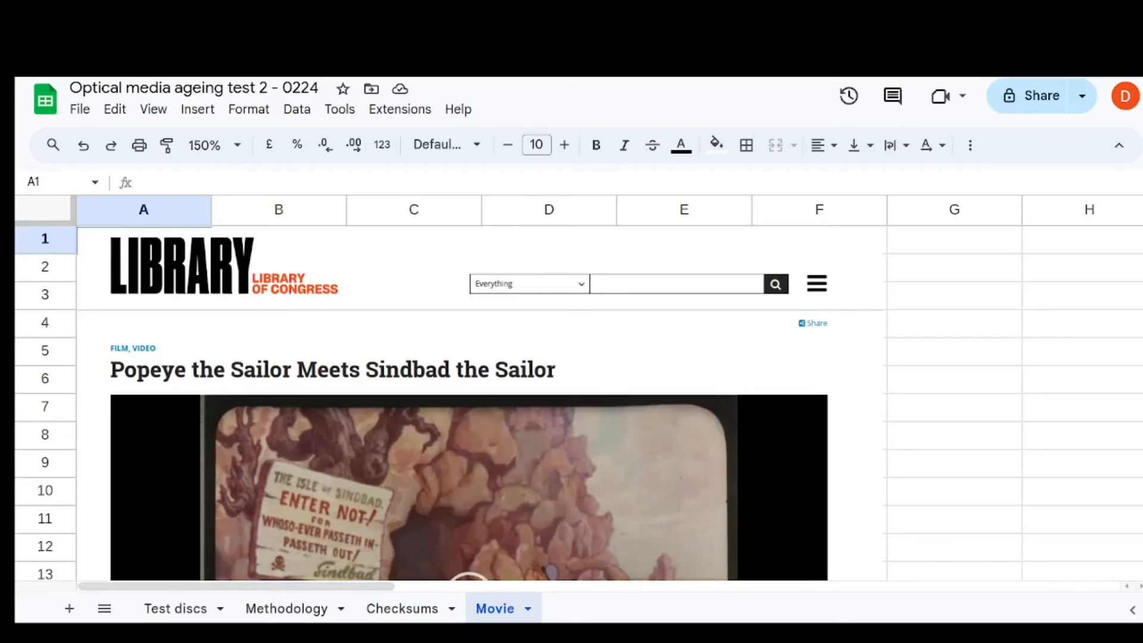
pyautogui.scroll(-3)
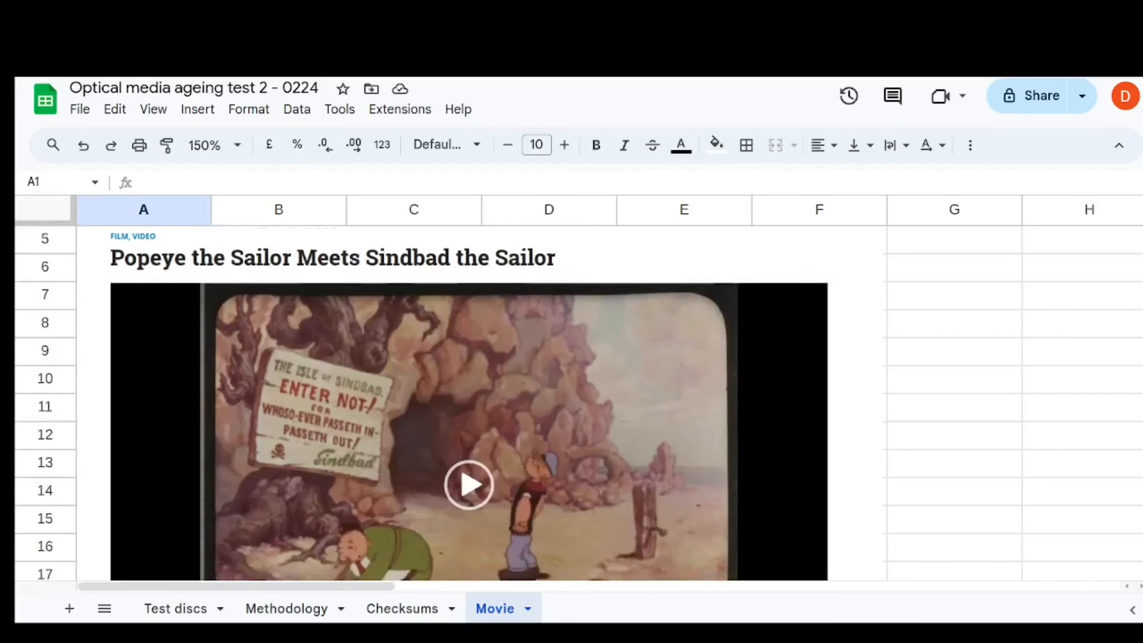
pyautogui.click(175, 609)
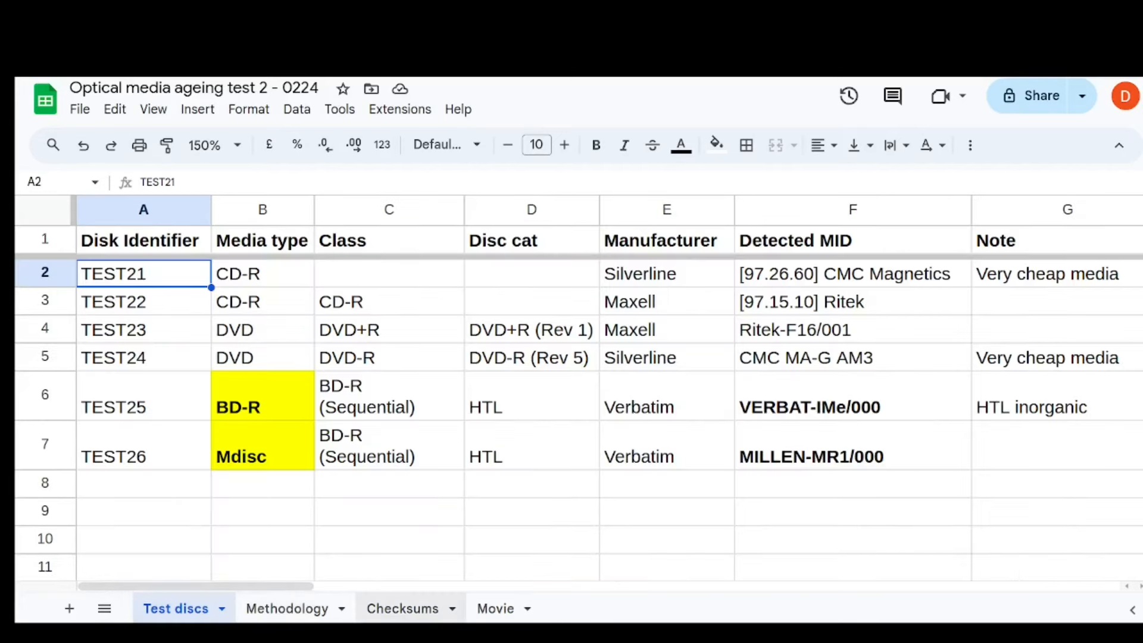
# Glance at the Methodology sheet, then move to the Checksums sheet with the eight hash values.
pyautogui.click(287, 609)
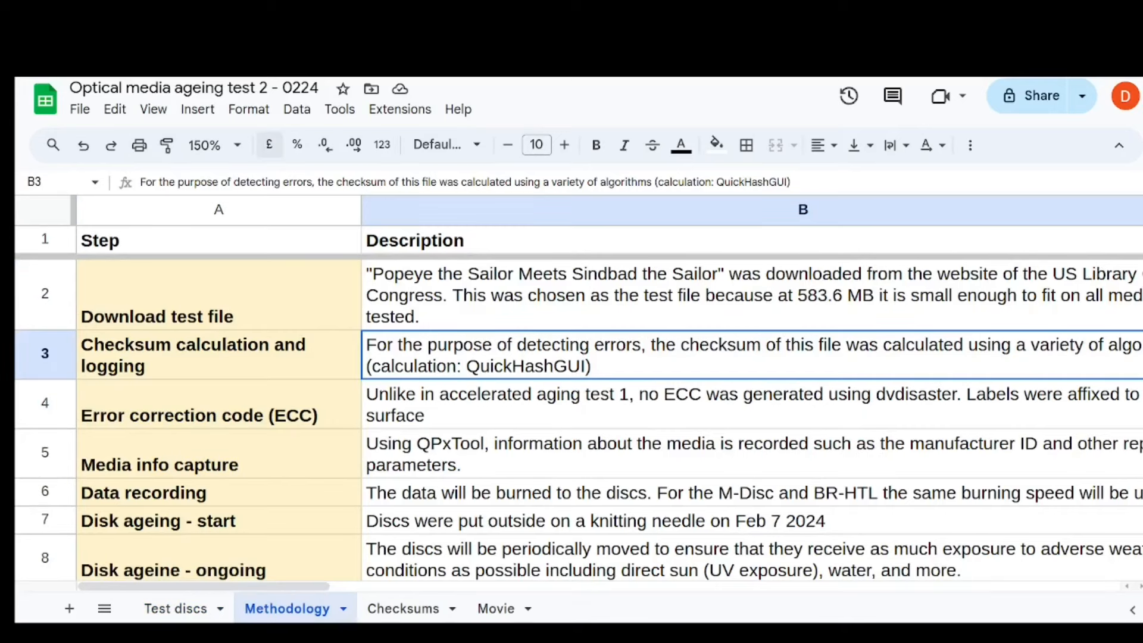
pyautogui.click(204, 144)
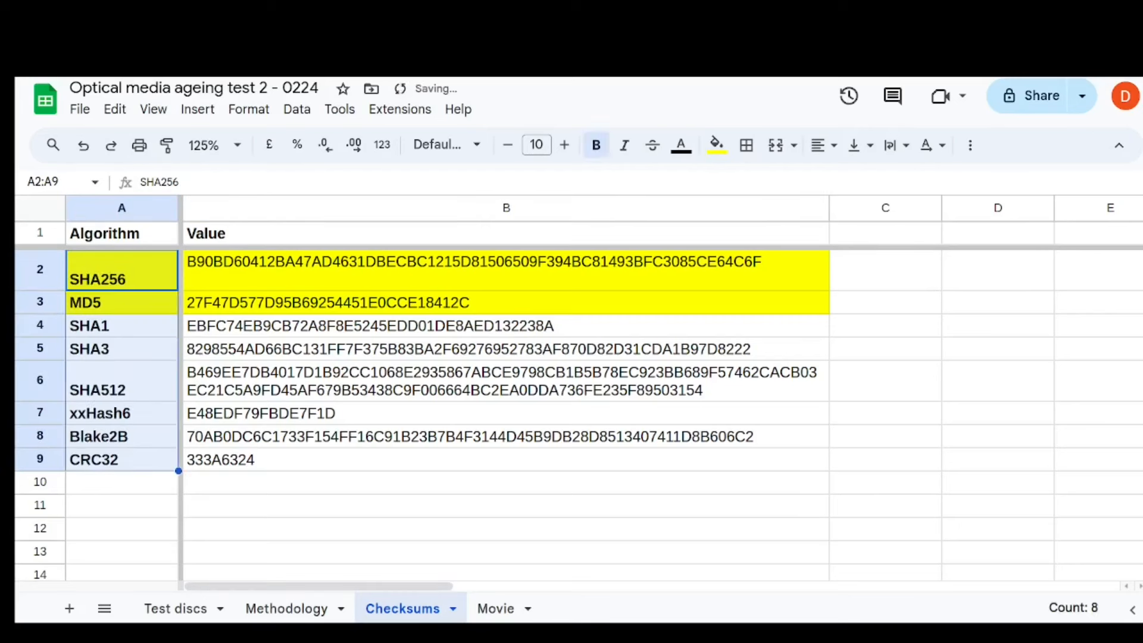
# Switch back to the Methodology sheet describing the test steps.
pyautogui.click(506, 436)
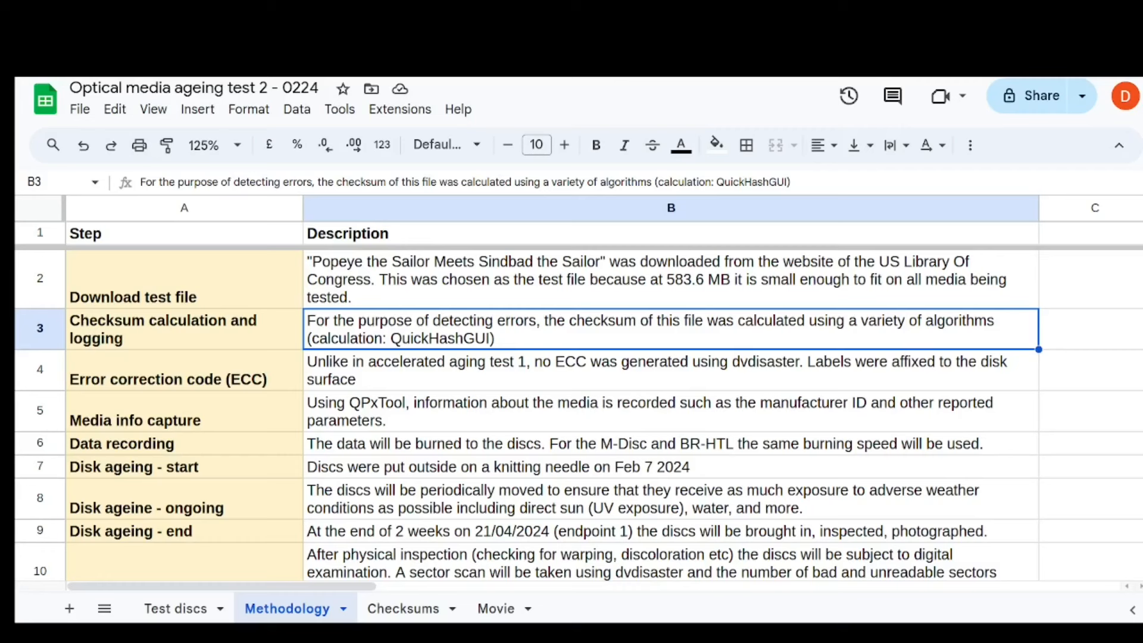
pyautogui.click(655, 369)
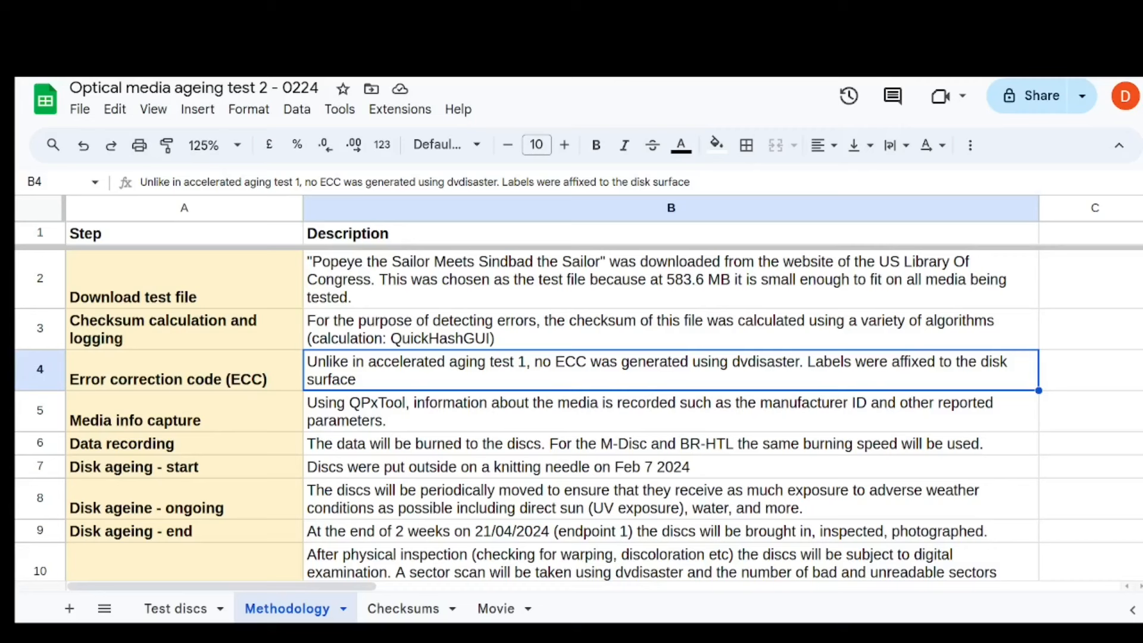
pyautogui.click(656, 411)
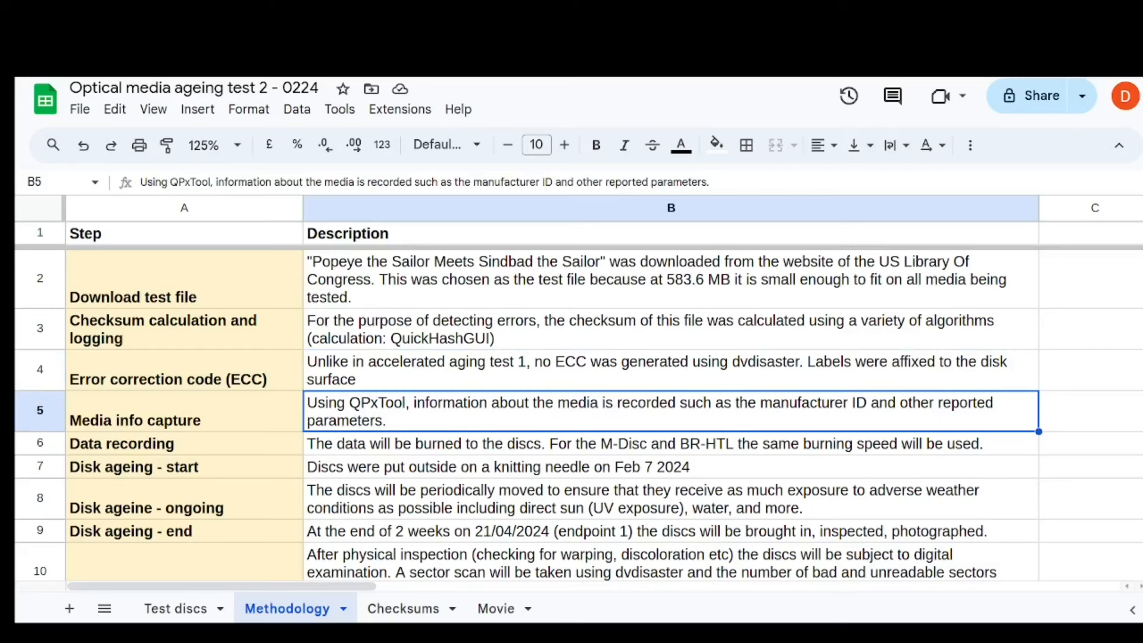
pyautogui.click(656, 443)
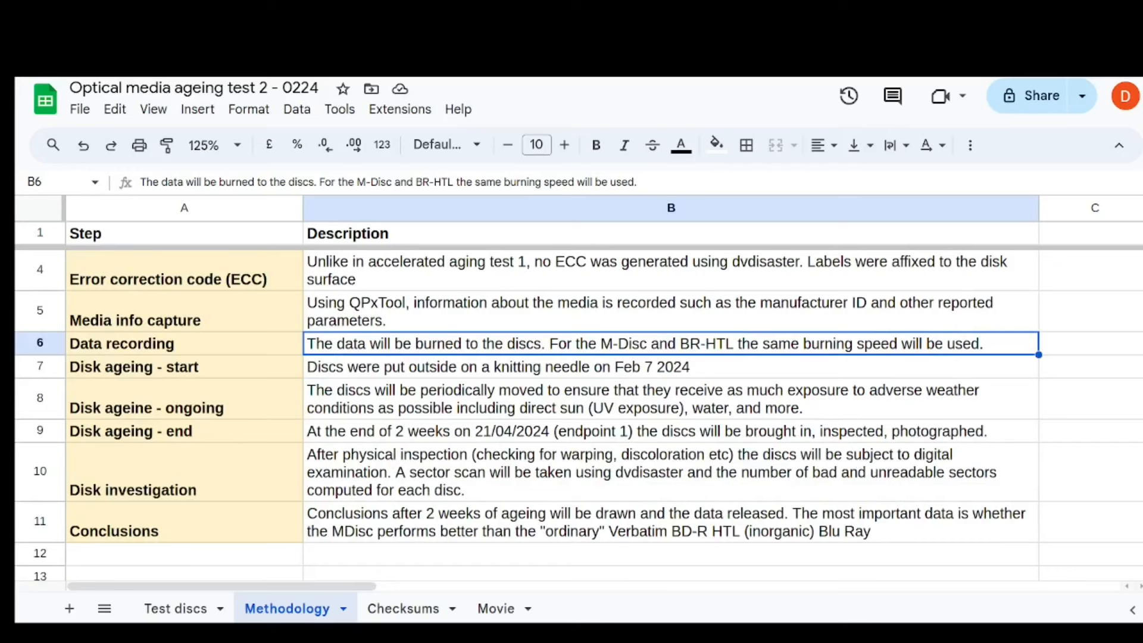
# Read the Disk ageing start, ongoing and end rows, changing the end date to 21/02/2024.
pyautogui.click(495, 366)
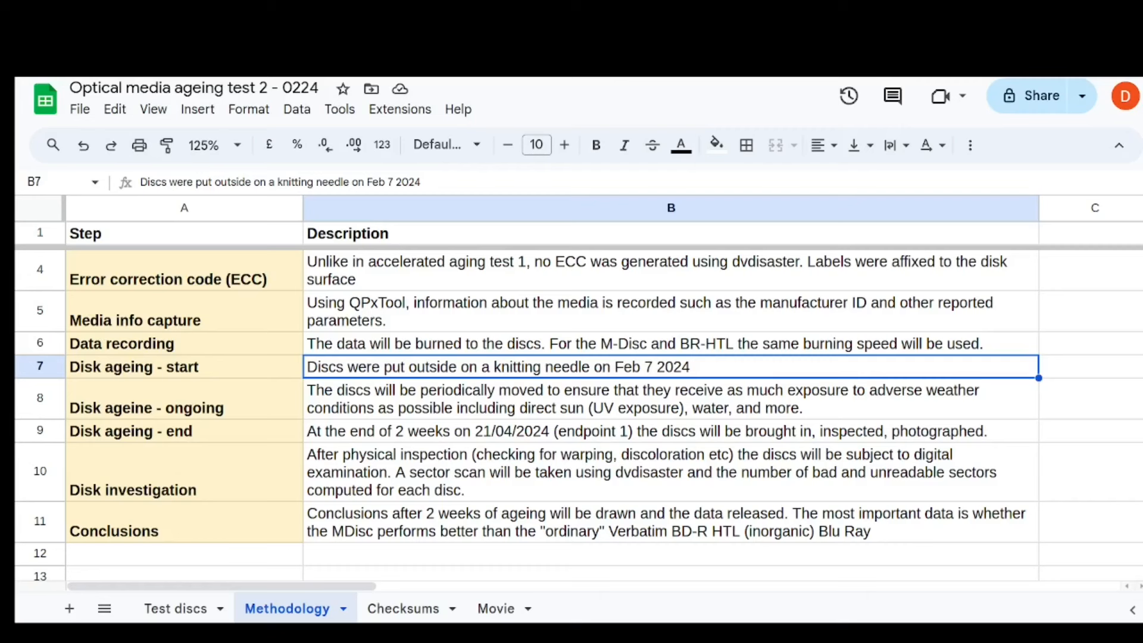
pyautogui.click(656, 398)
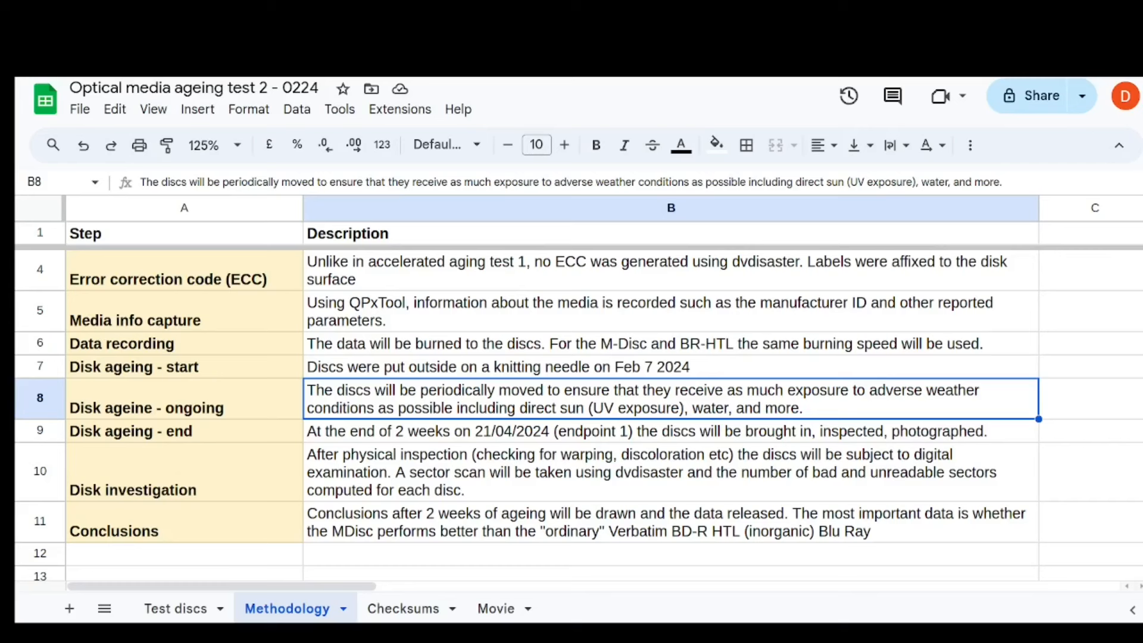
pyautogui.click(656, 431)
pyautogui.write('2')
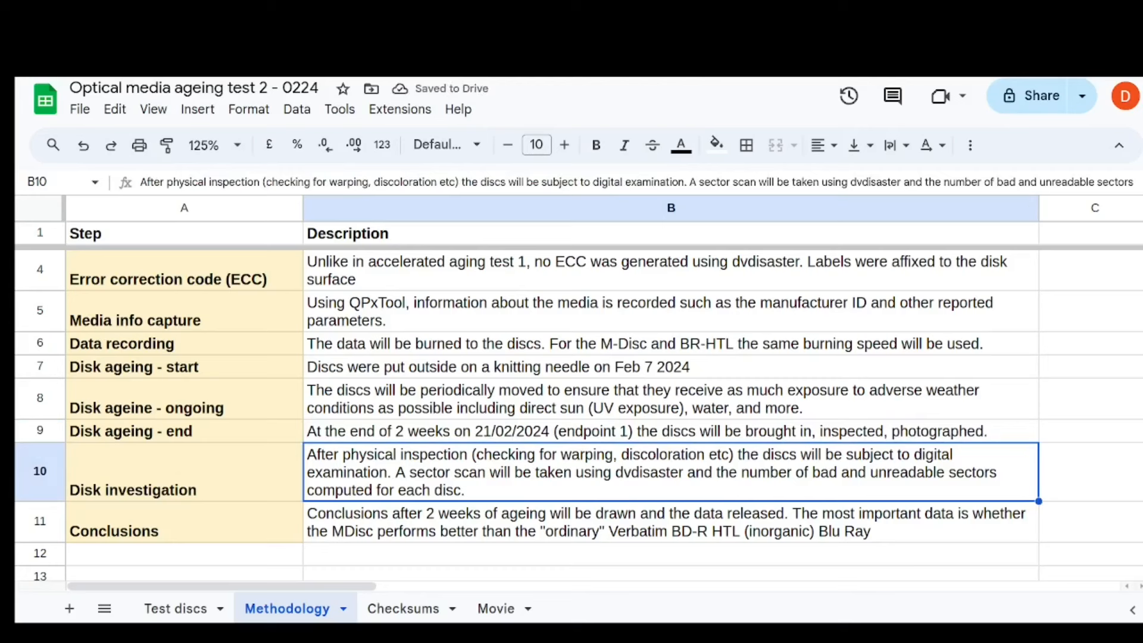
pyautogui.click(649, 431)
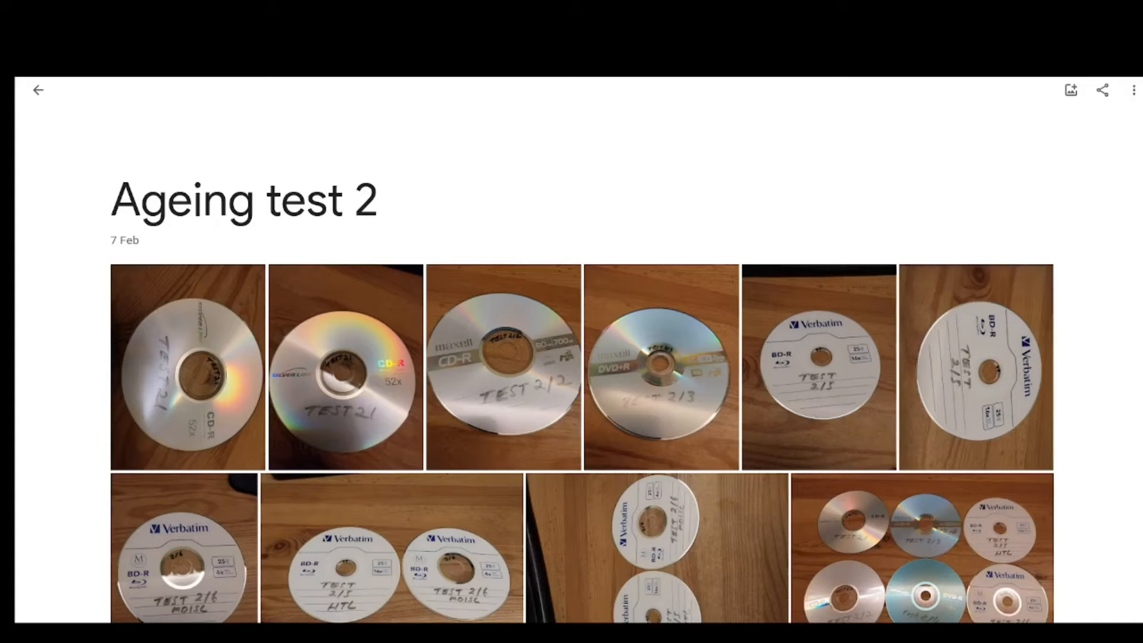
# Scroll down through the Ageing test 2 album of discs threaded on a knitting needle.
pyautogui.scroll(-3)
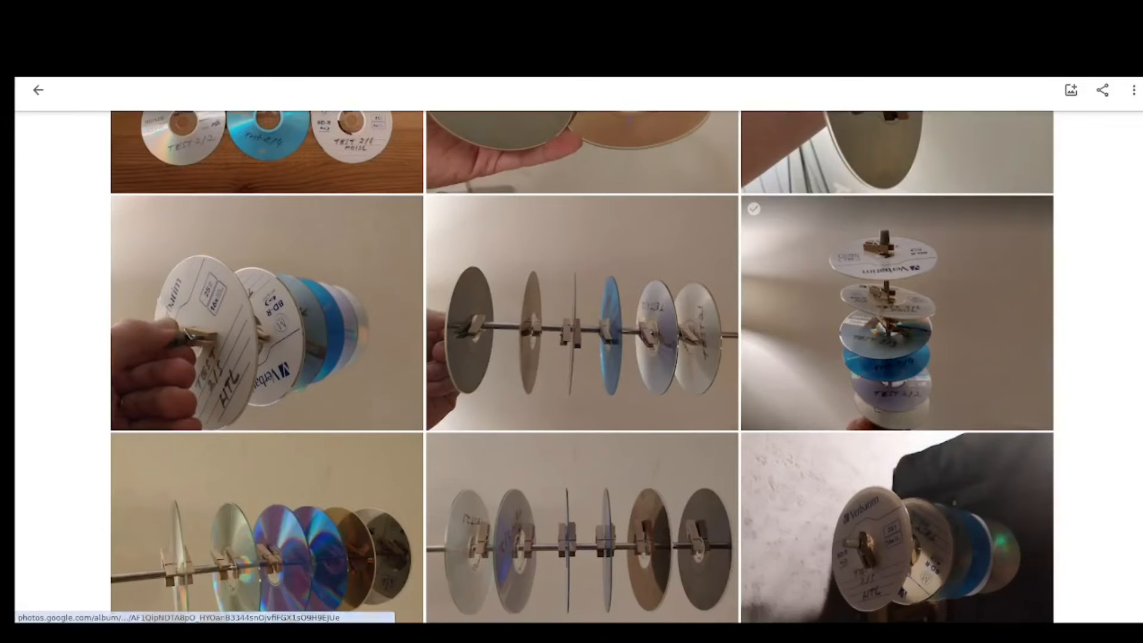
pyautogui.scroll(-3)
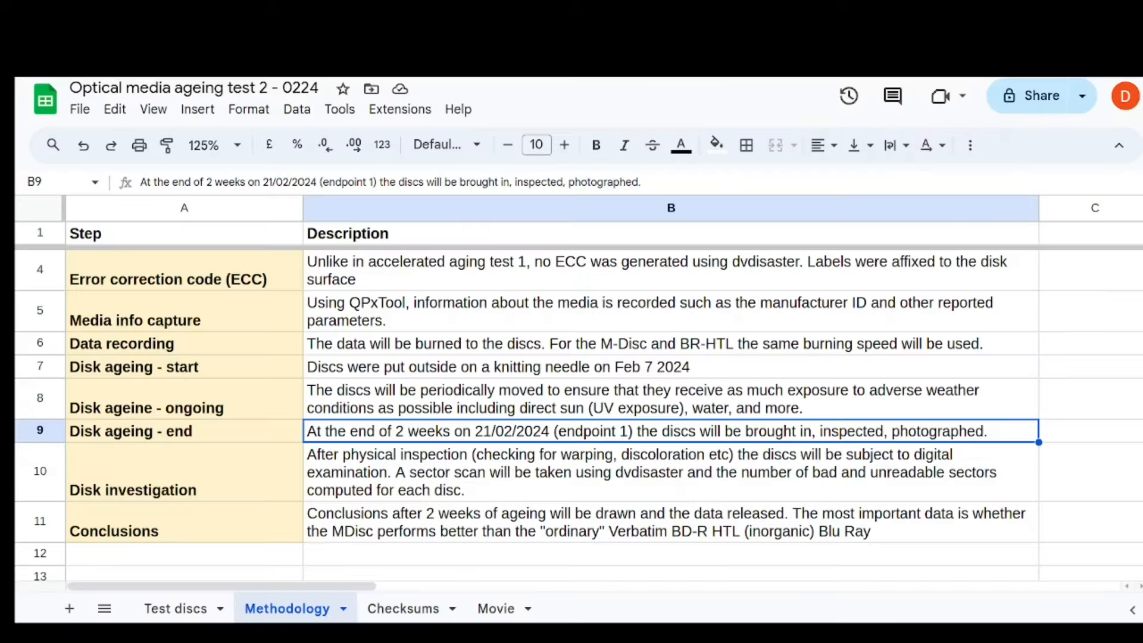
# Read the Disk investigation and conclusions rows, then move to the Test discs sheet.
pyautogui.click(670, 470)
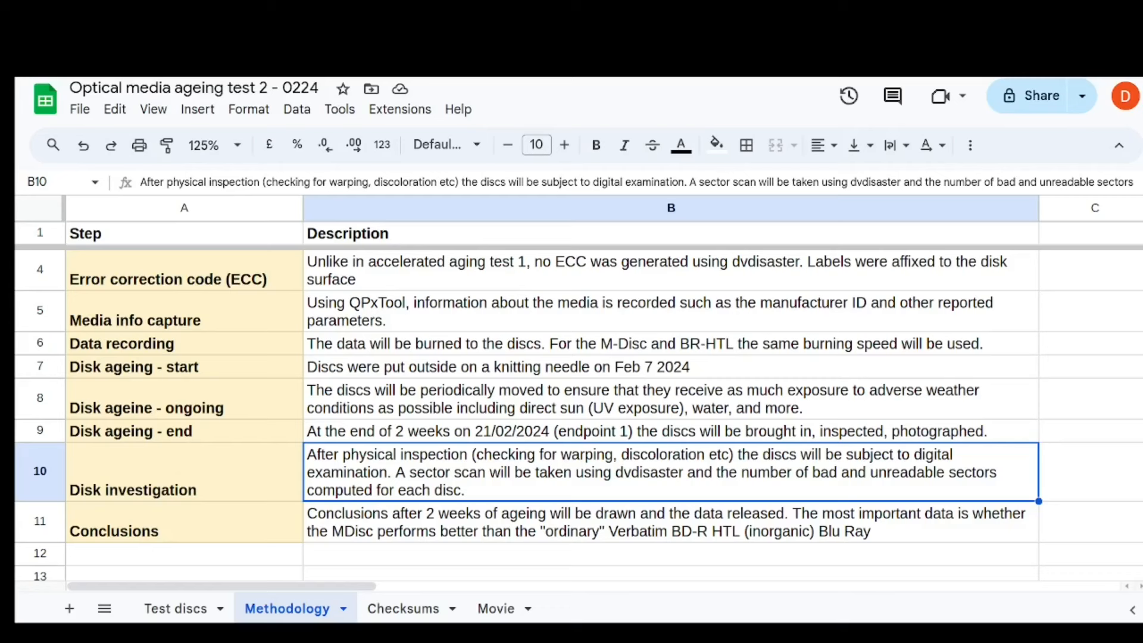
pyautogui.click(656, 521)
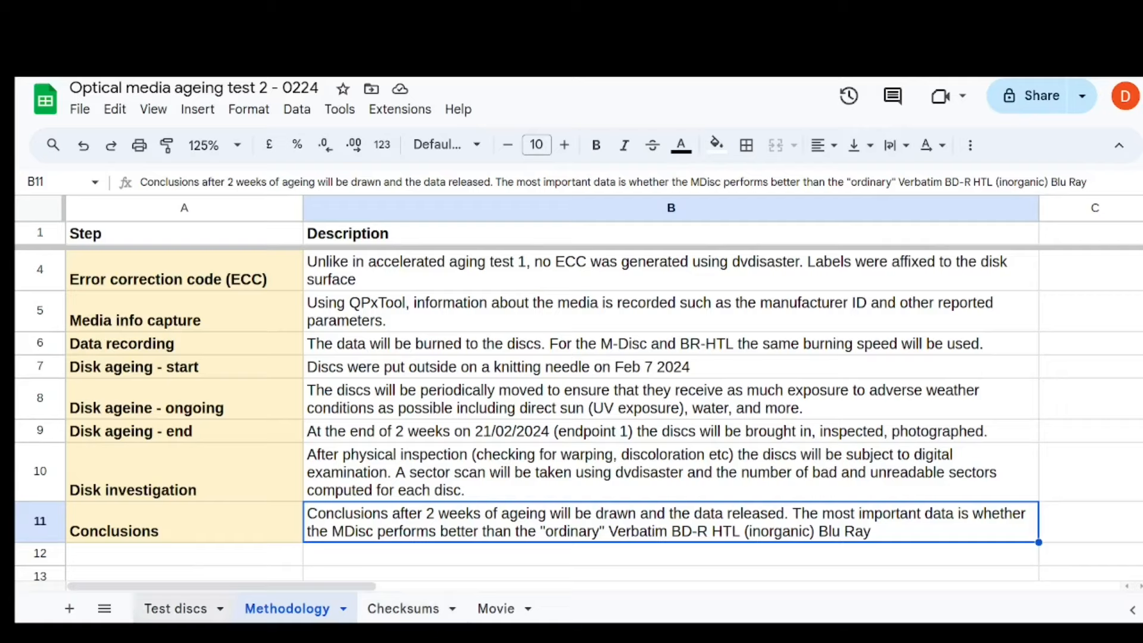
pyautogui.click(175, 608)
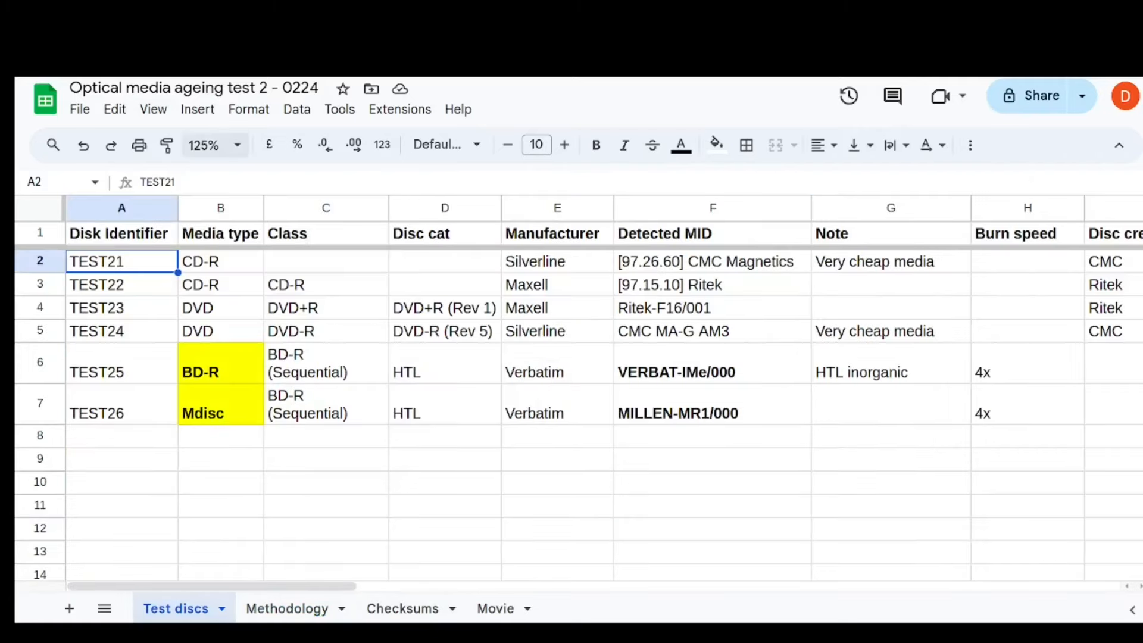
# At 150% zoom, review the Media type column, Manufacturer header, TEST21's class and note, and the Ritek MIDs of TEST22–TEST23.
pyautogui.click(204, 146)
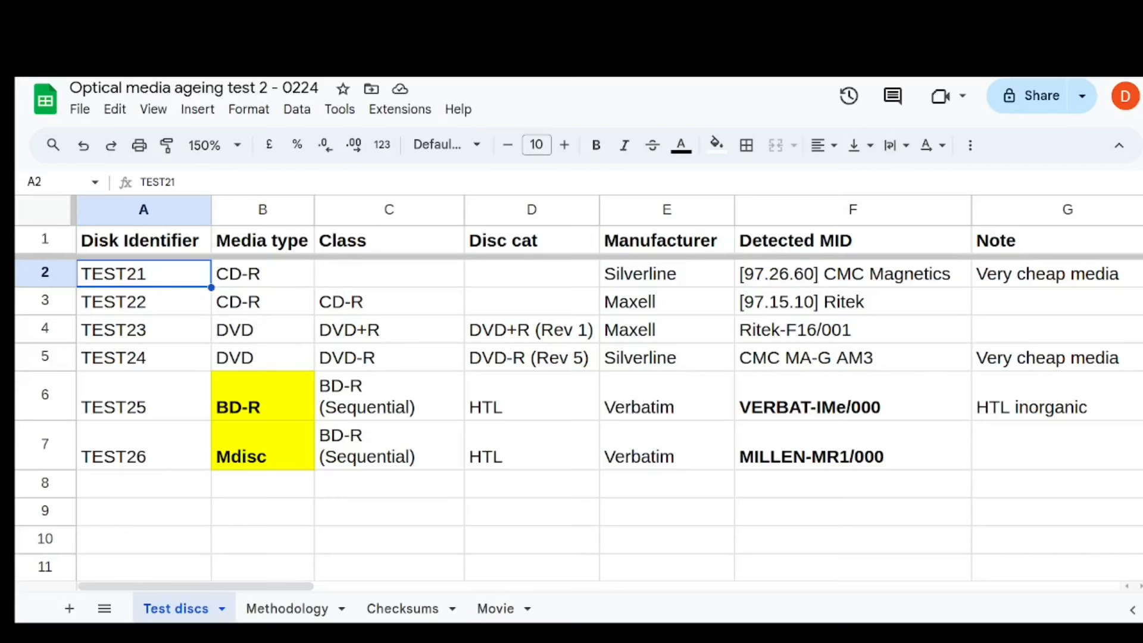
pyautogui.click(261, 209)
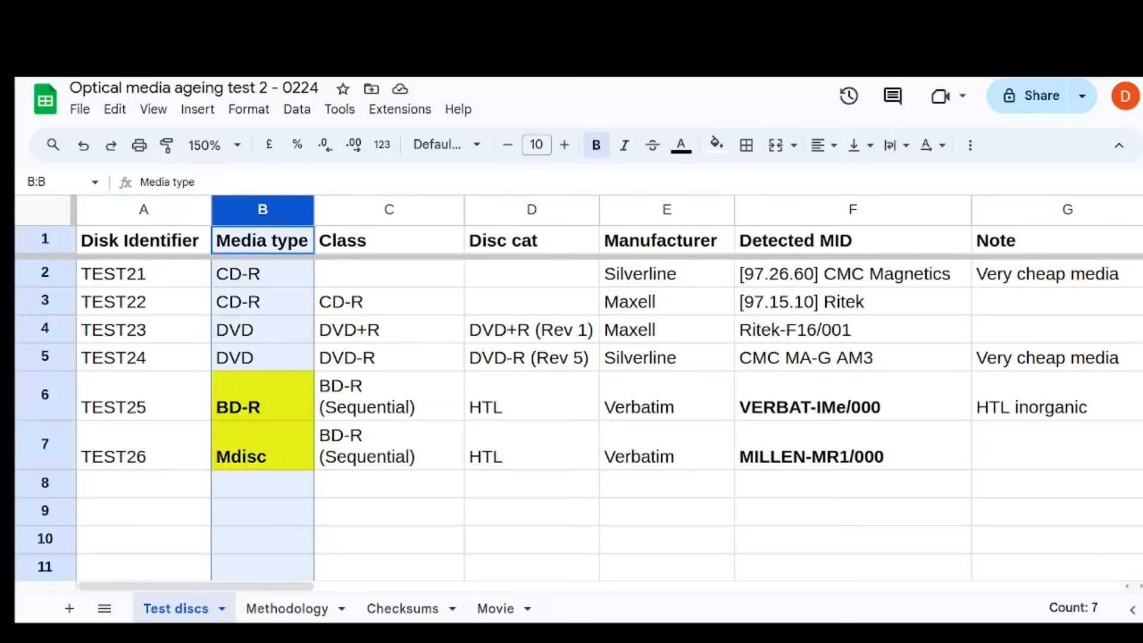
pyautogui.click(664, 240)
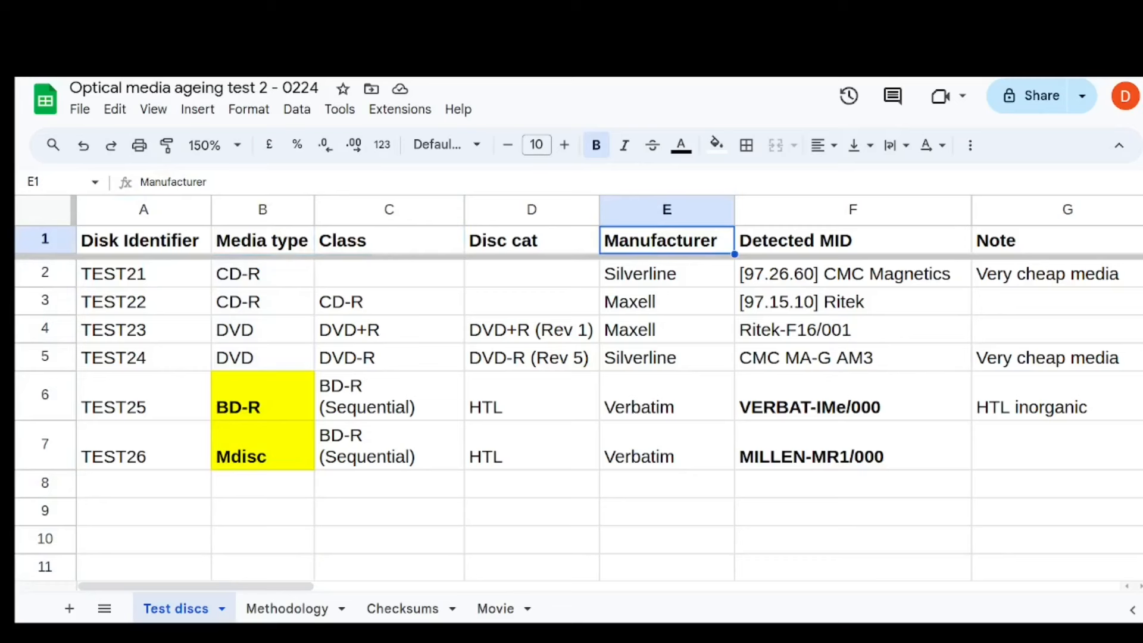
pyautogui.click(664, 274)
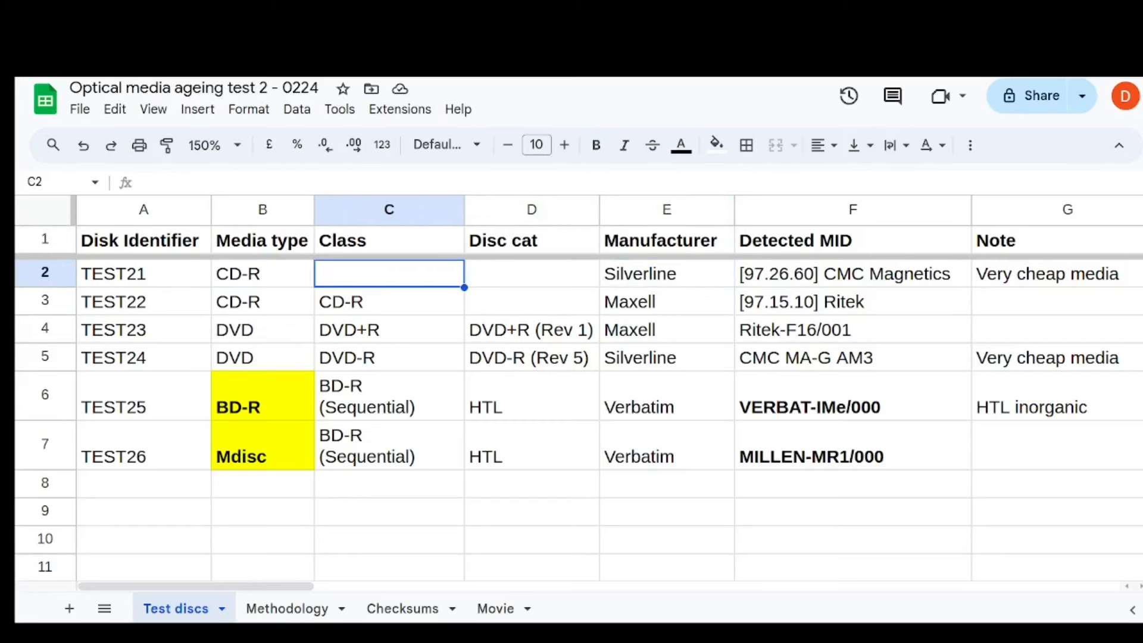
pyautogui.click(142, 301)
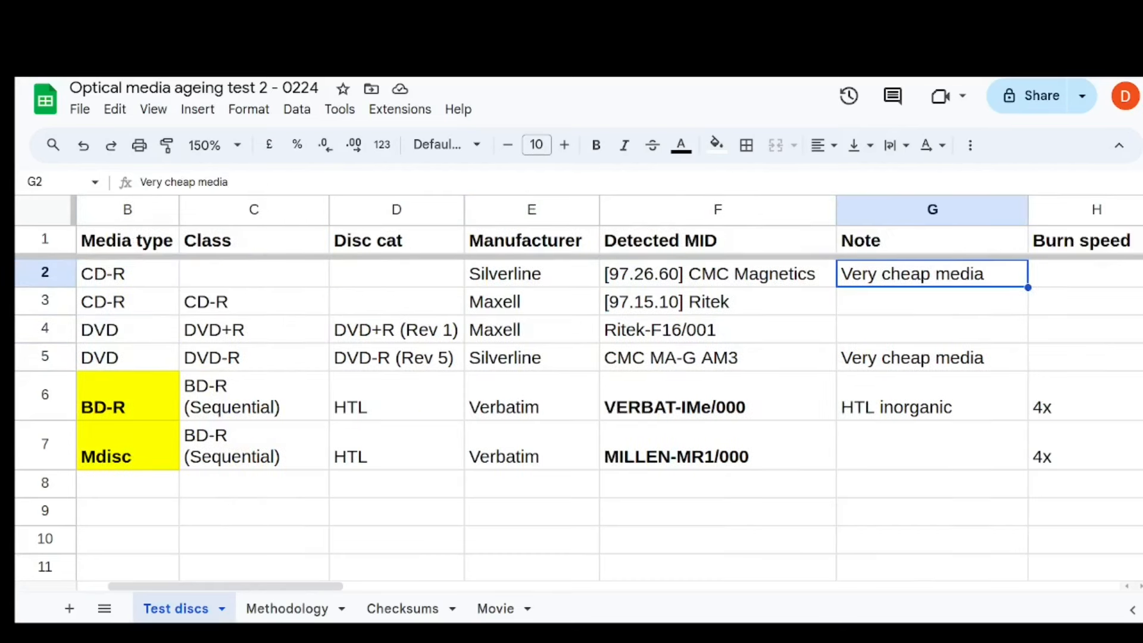
pyautogui.click(716, 274)
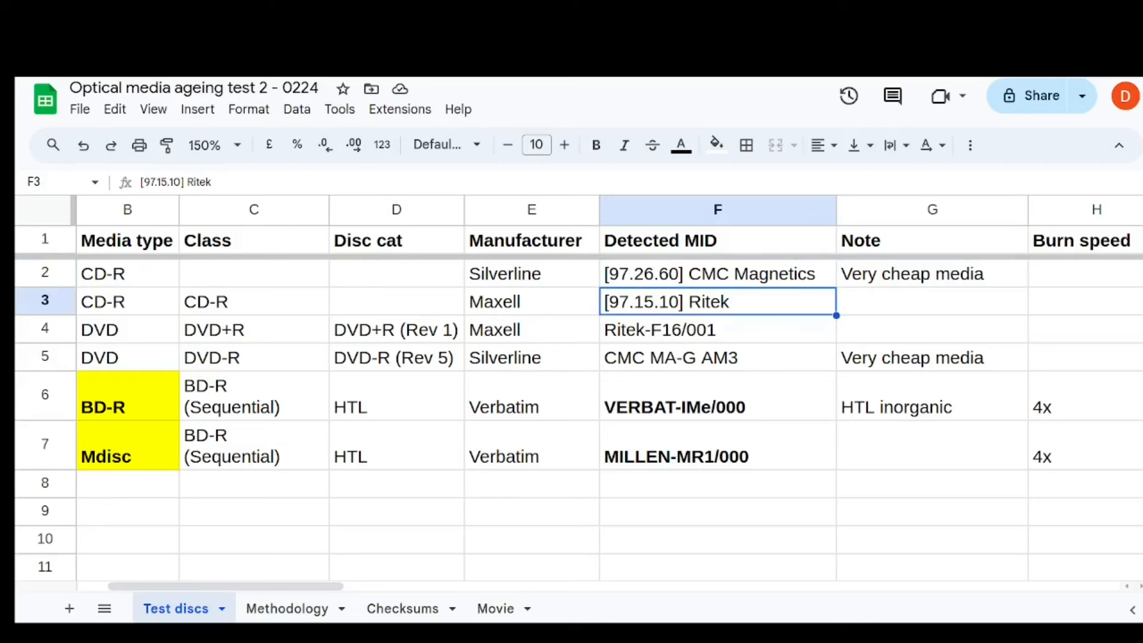
pyautogui.click(716, 274)
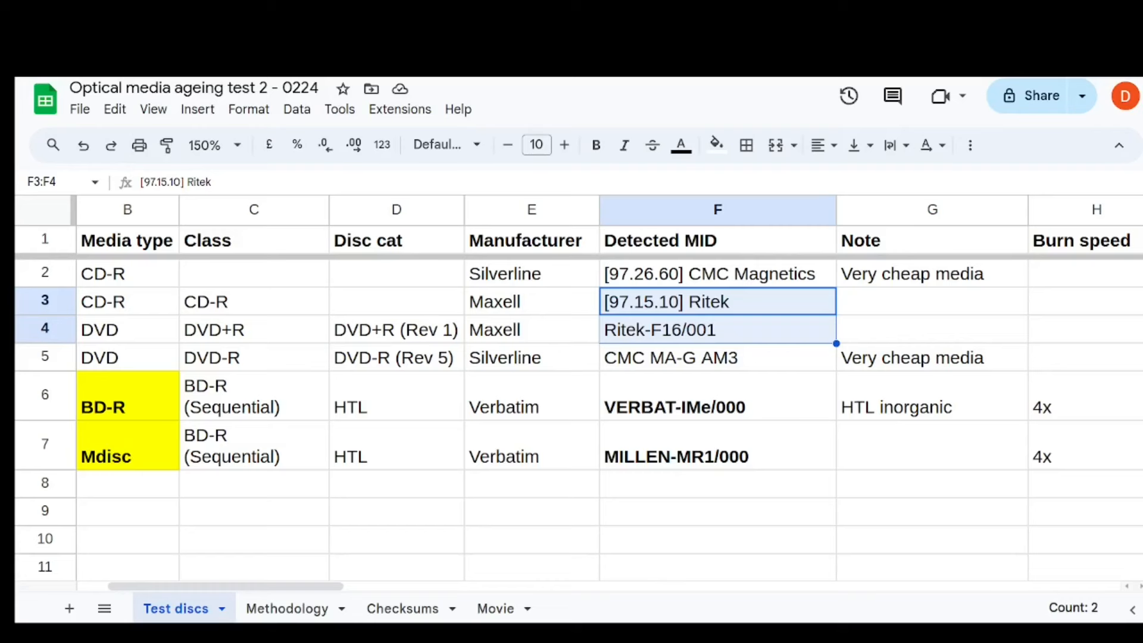
# Check TEST21's high beta disc category in the right-hand columns, then return to the TEST24 identifier.
pyautogui.hscroll(3)
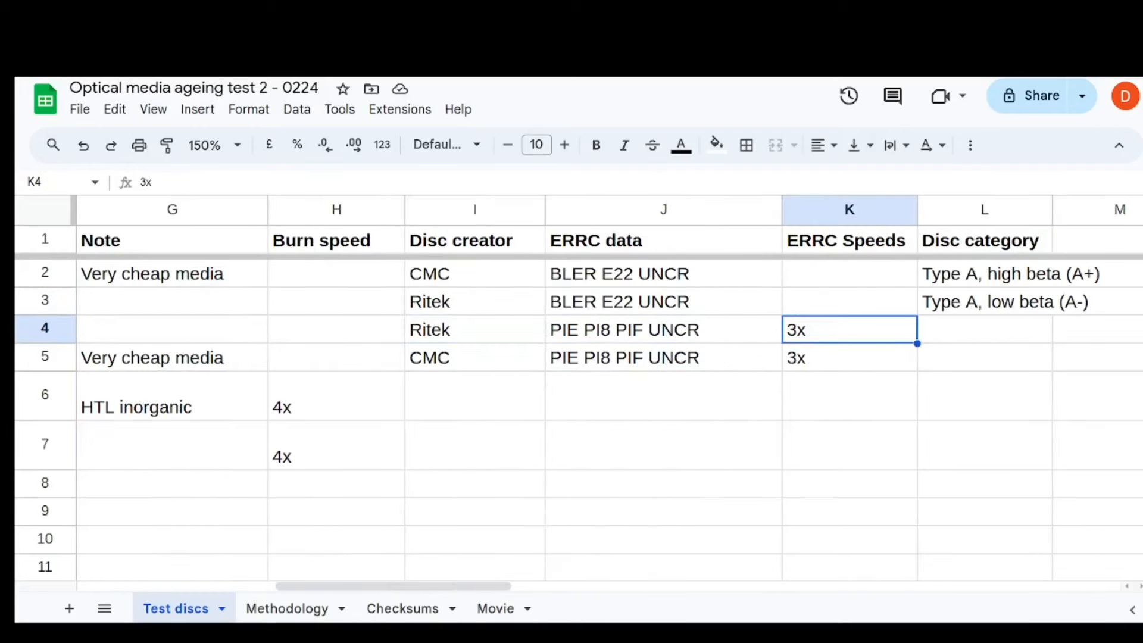
pyautogui.click(474, 301)
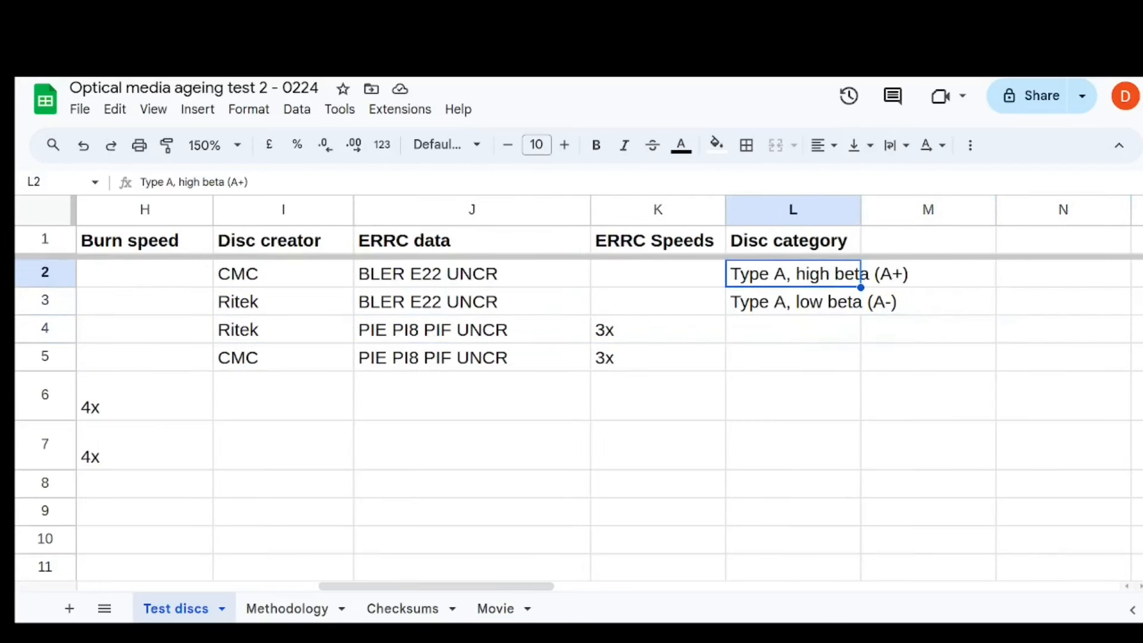
pyautogui.click(792, 302)
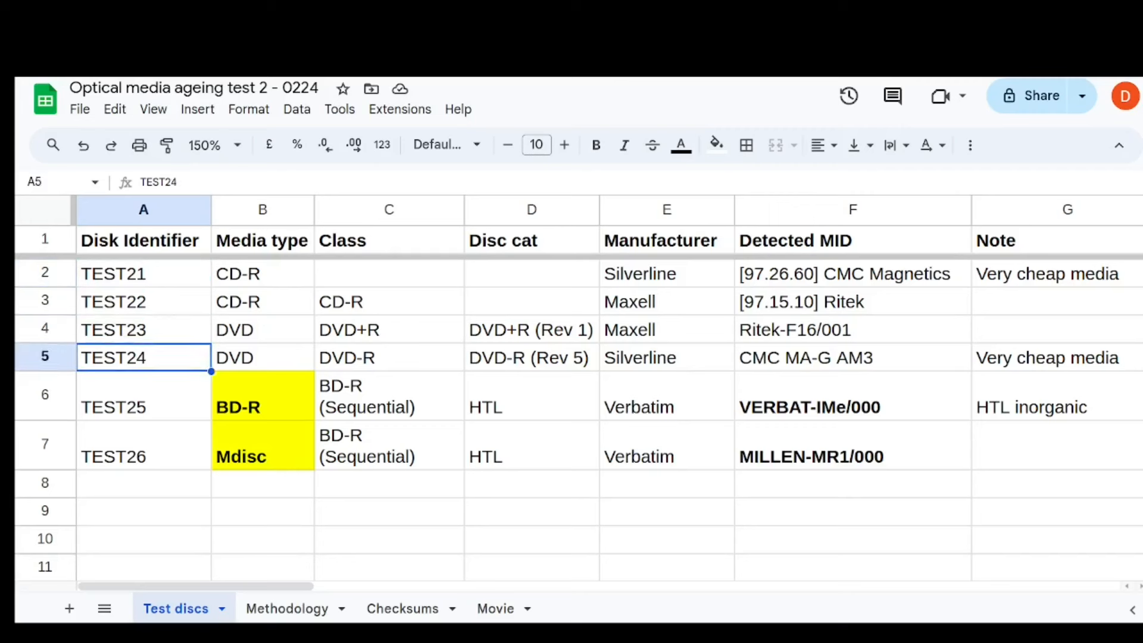
# Review TEST25 and TEST26: their MILLEN-MR1/000 and VERBAT-IMe/000 MIDs and the HTL inorganic note.
pyautogui.click(143, 407)
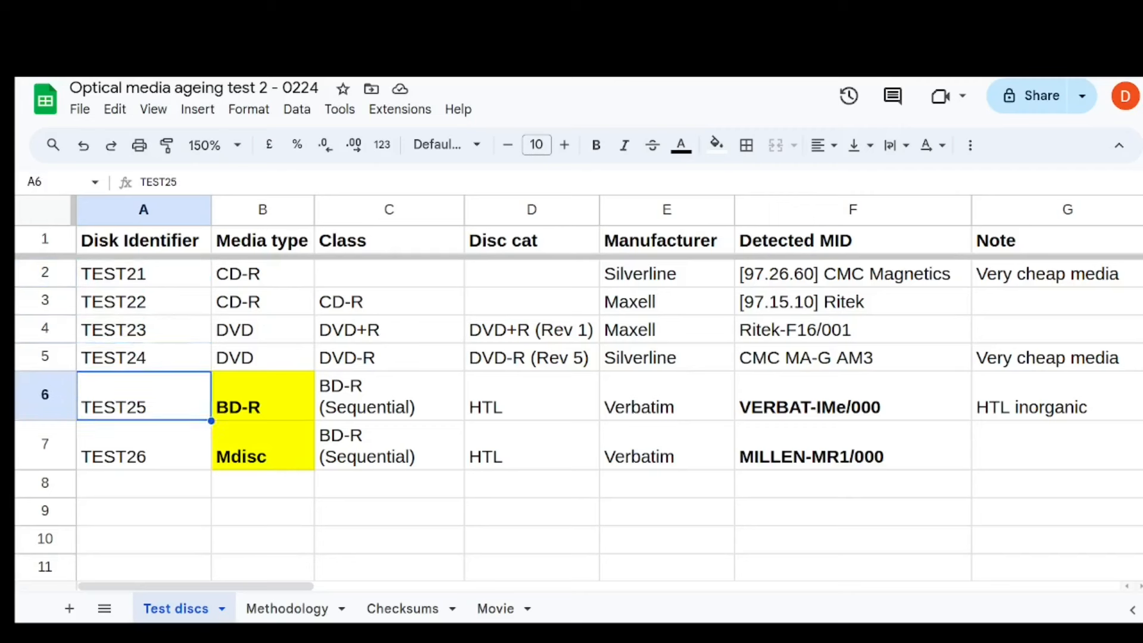
pyautogui.click(143, 444)
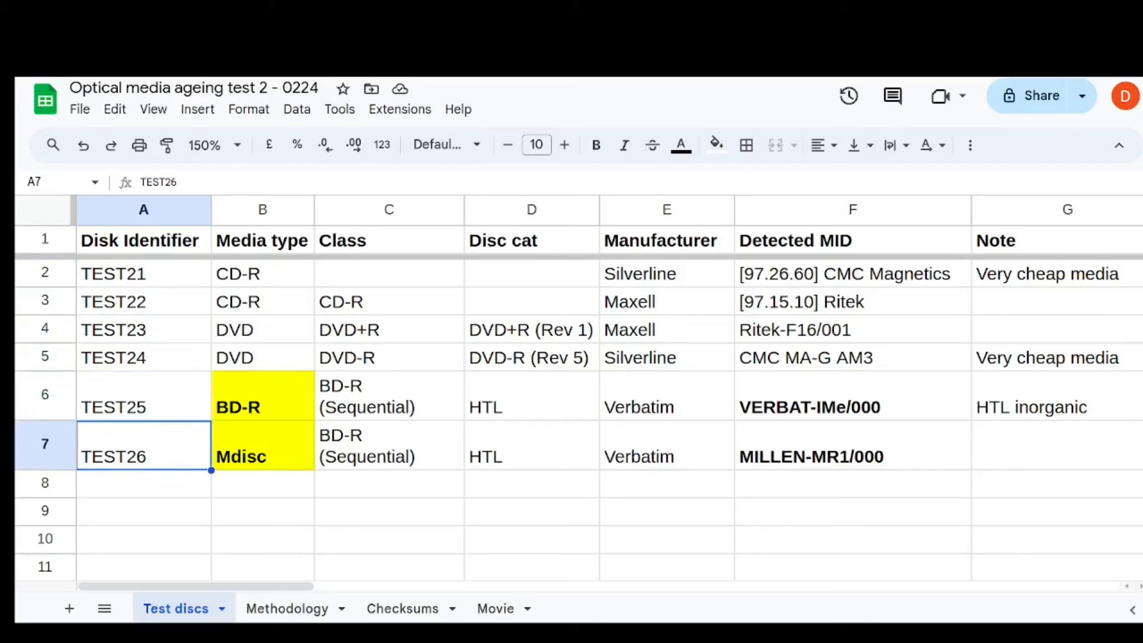
pyautogui.click(530, 407)
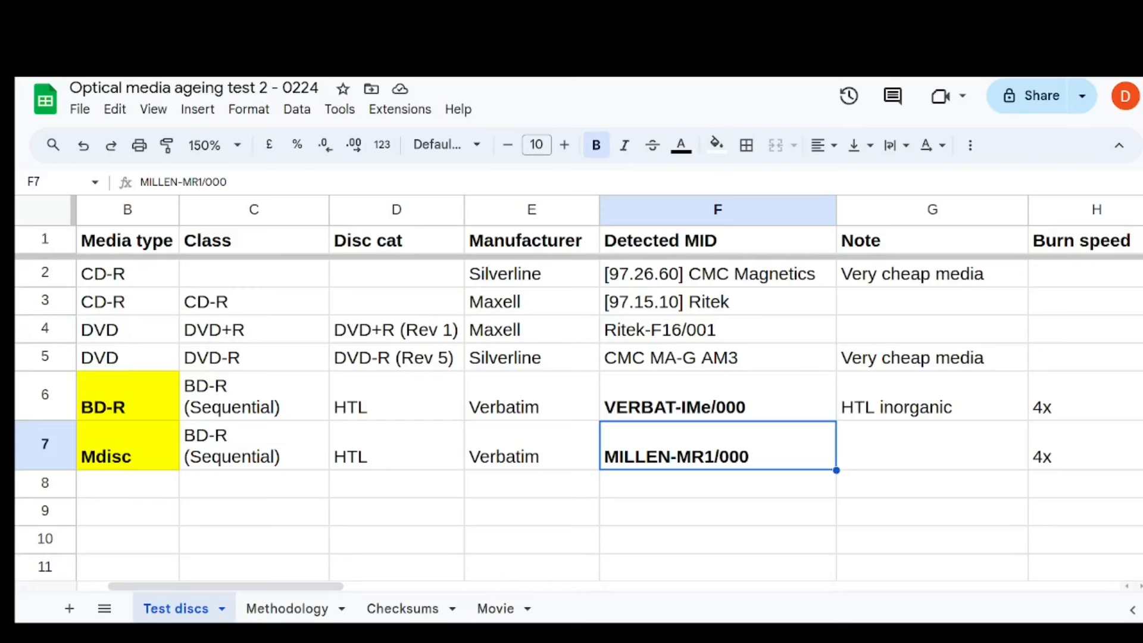
pyautogui.click(717, 407)
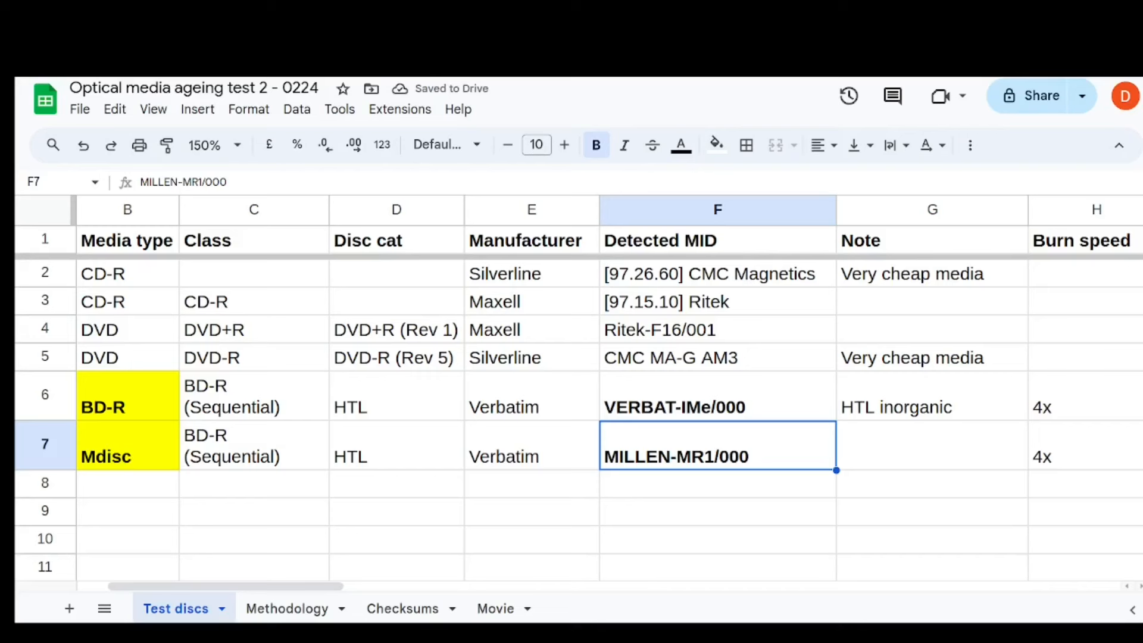
pyautogui.click(716, 407)
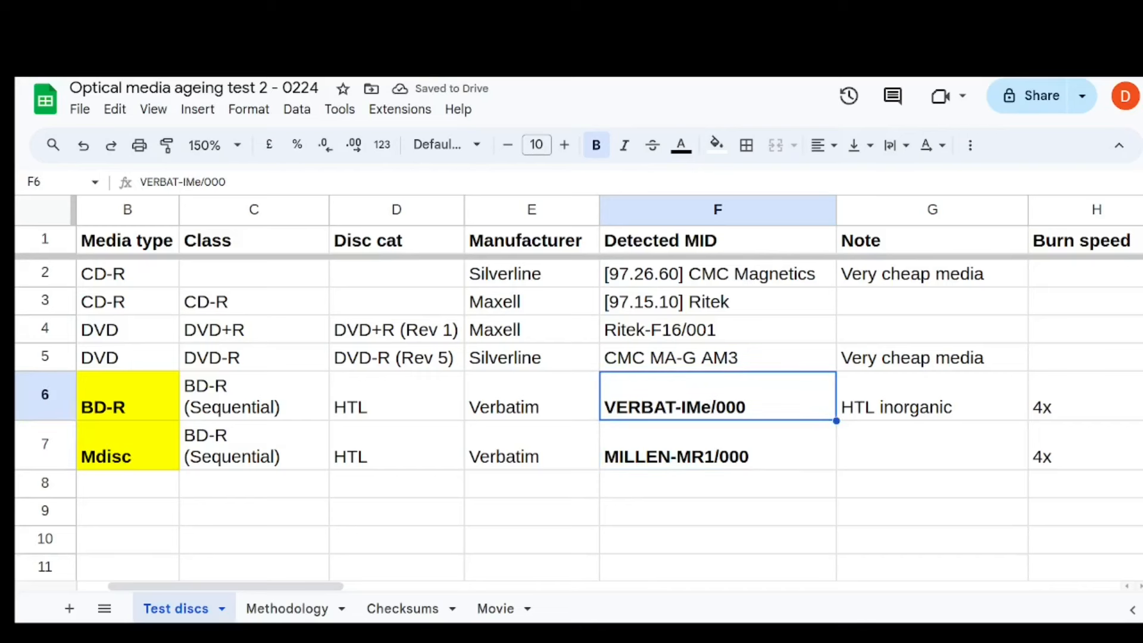
pyautogui.click(931, 407)
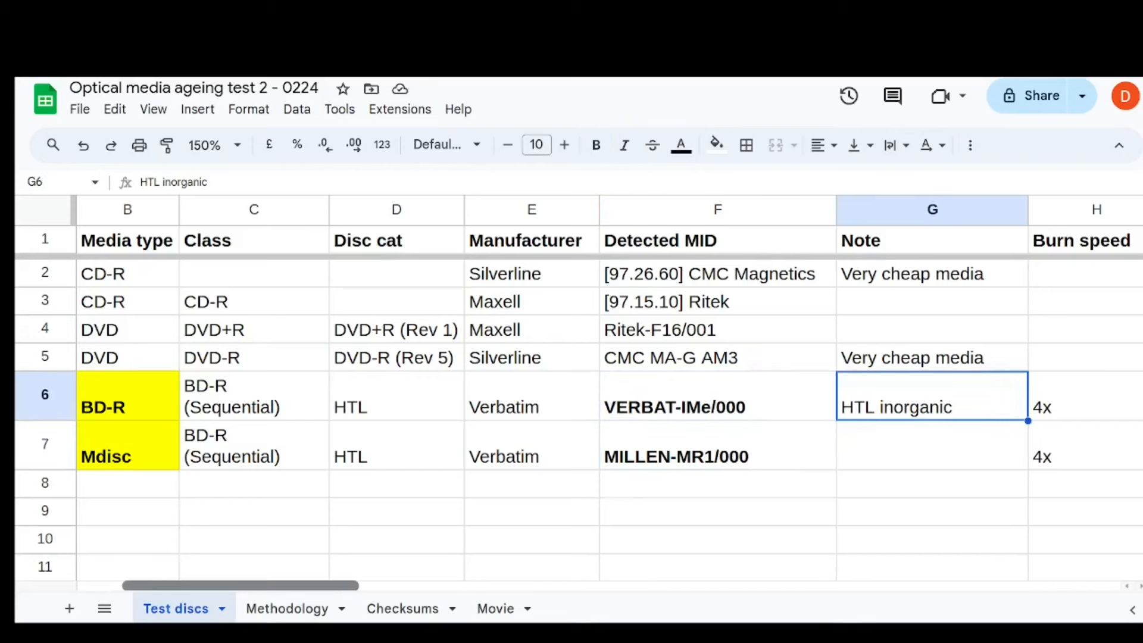
pyautogui.hscroll(3)
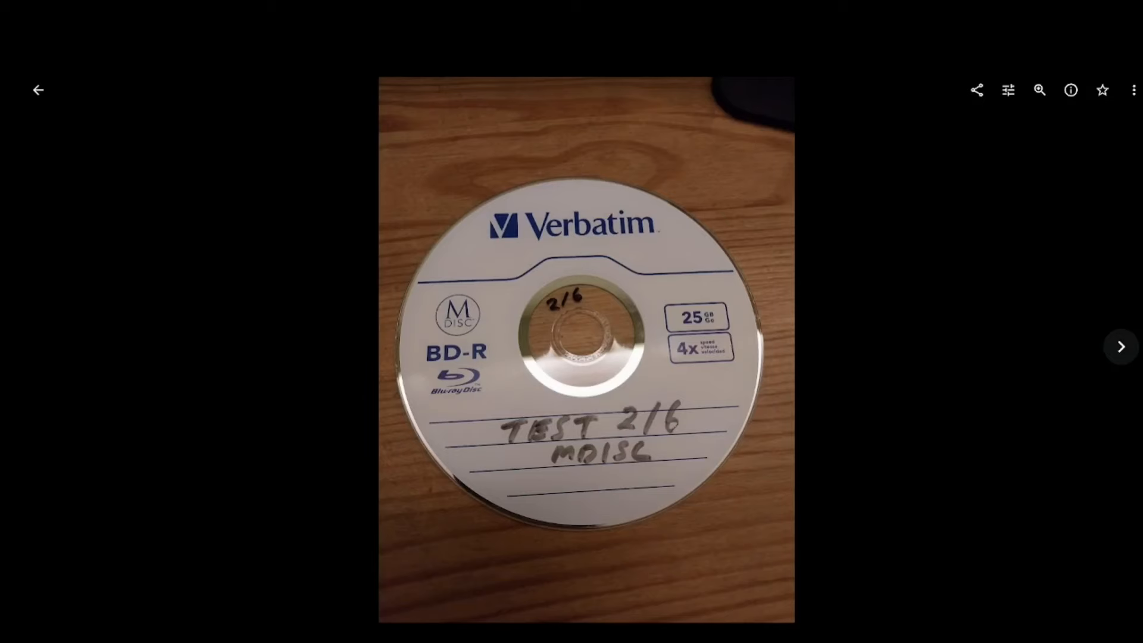
# Advance to the photo showing both labelled Verbatim BD-R discs side by side.
pyautogui.click(1121, 346)
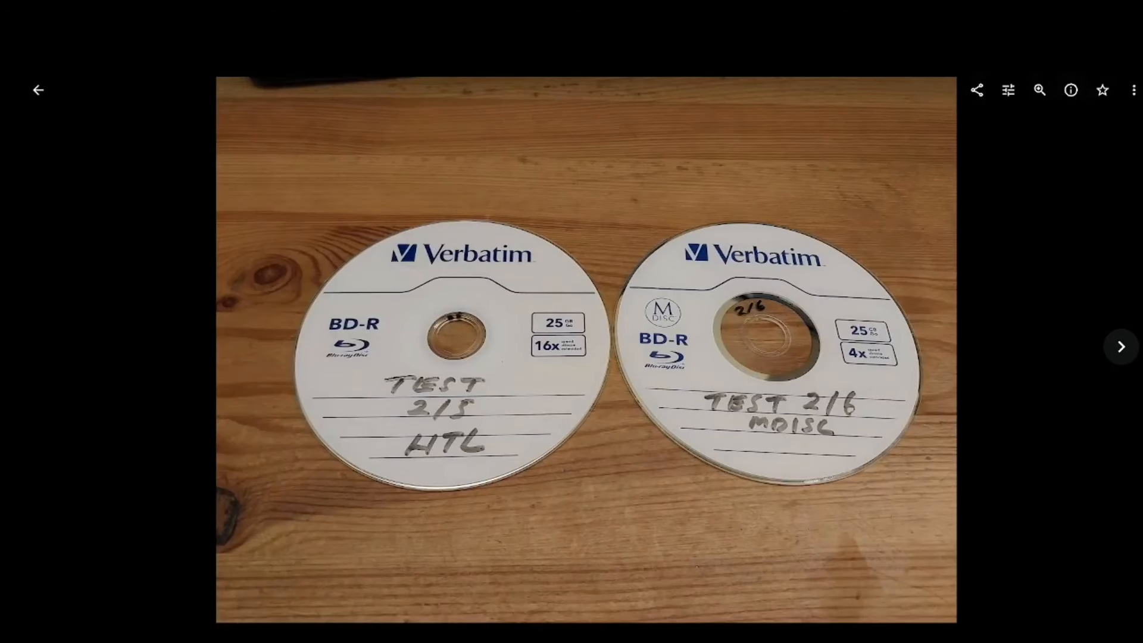